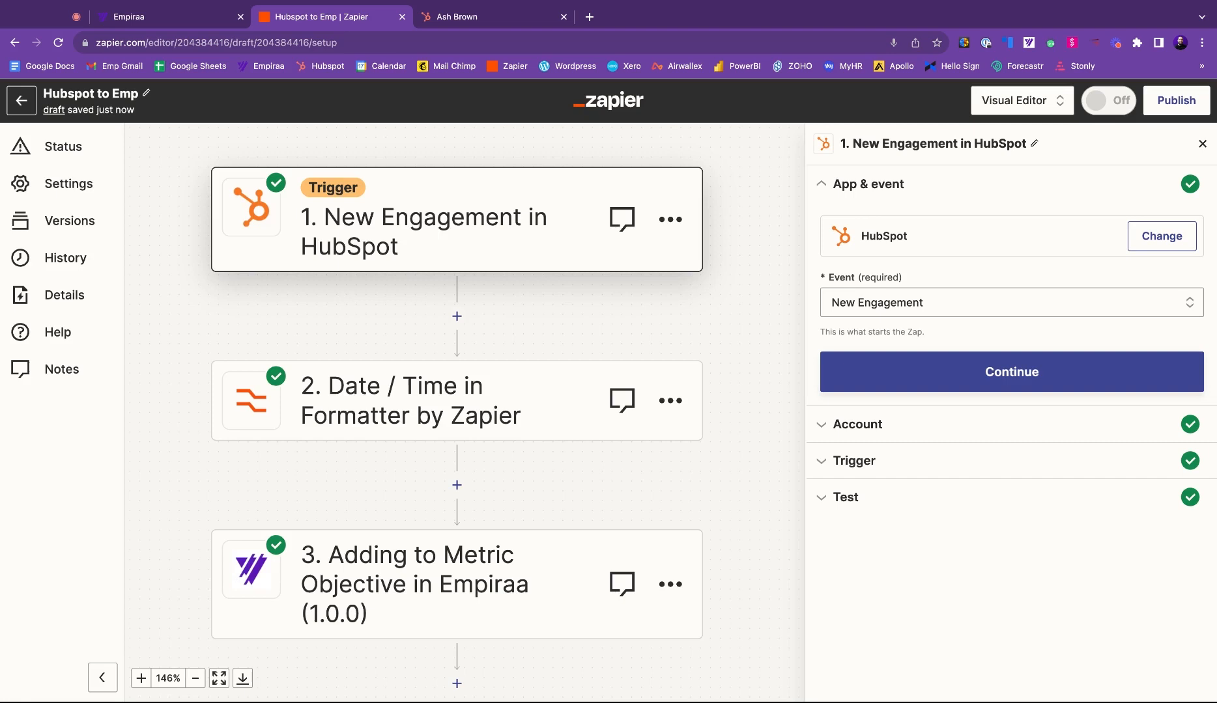
mouse_move(518, 232)
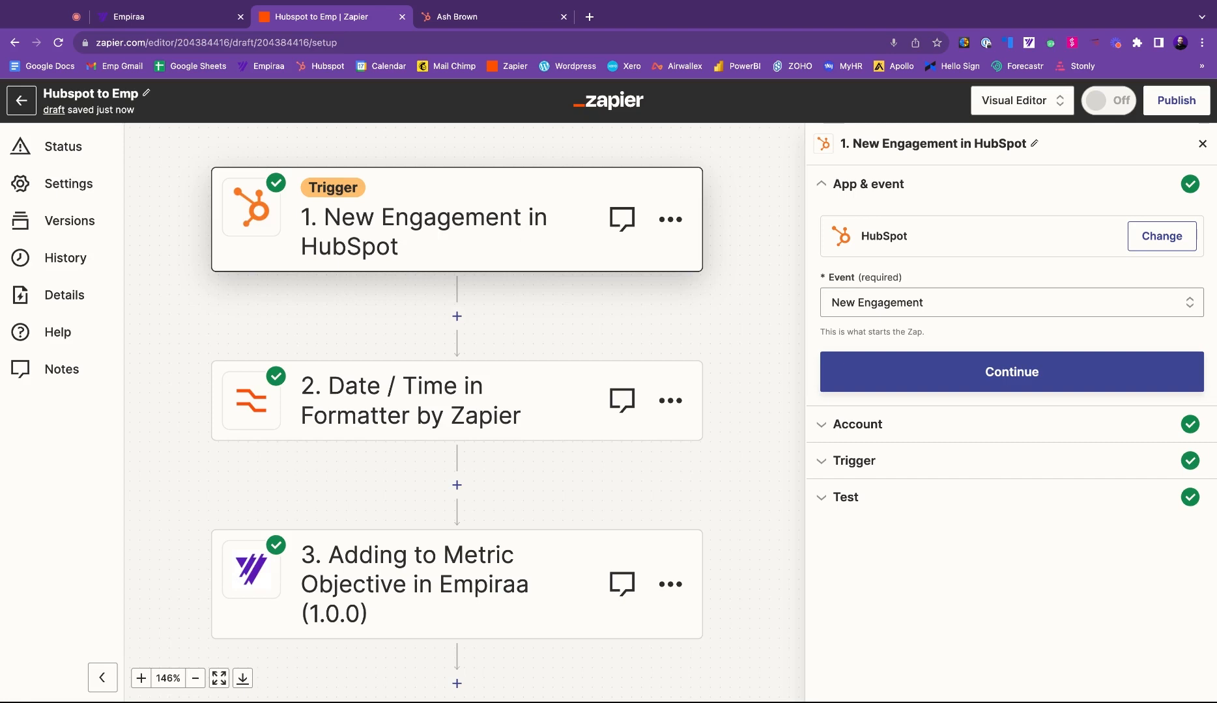
Step: Select the HubSpot New Engagement trigger to view its HubSpot Hub 9282798 account
click(455, 219)
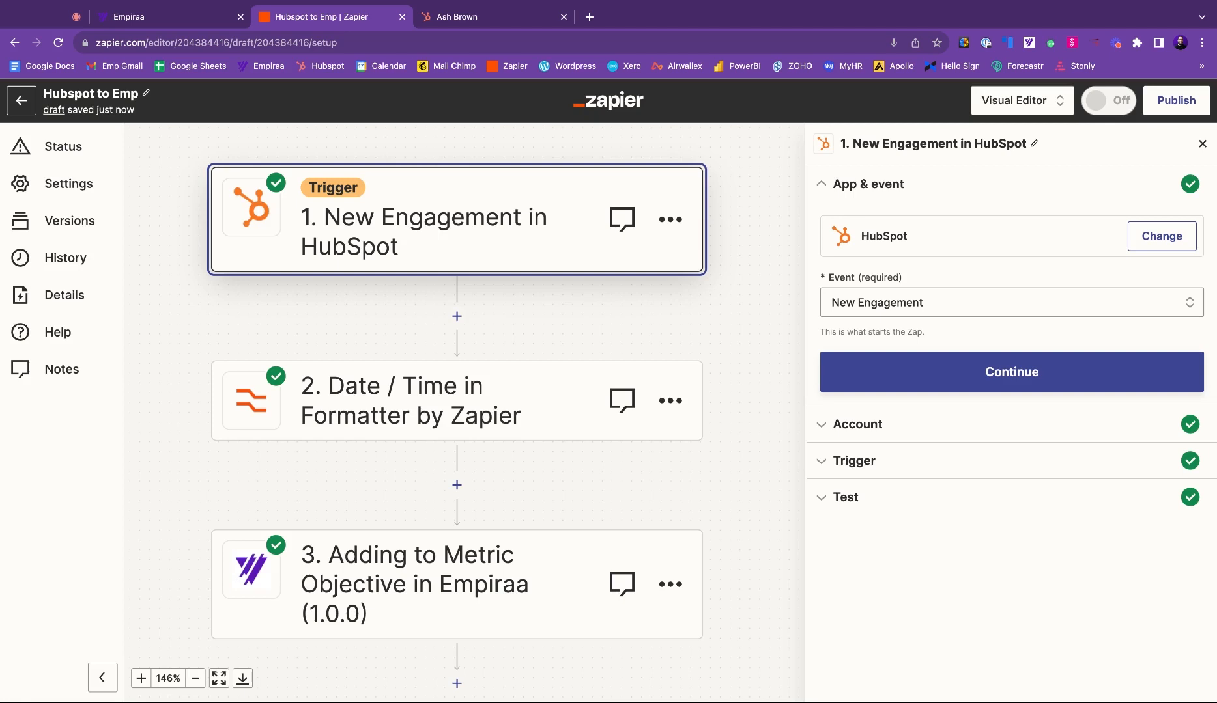
mouse_move(500, 229)
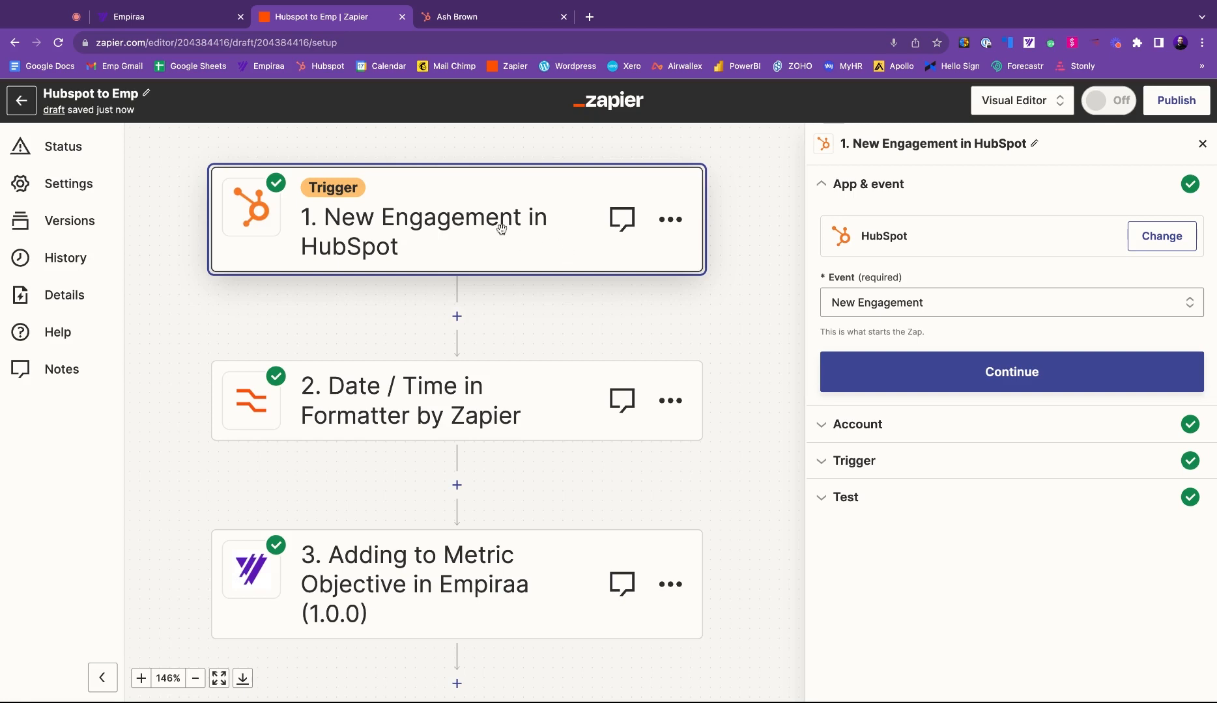
mouse_move(449, 227)
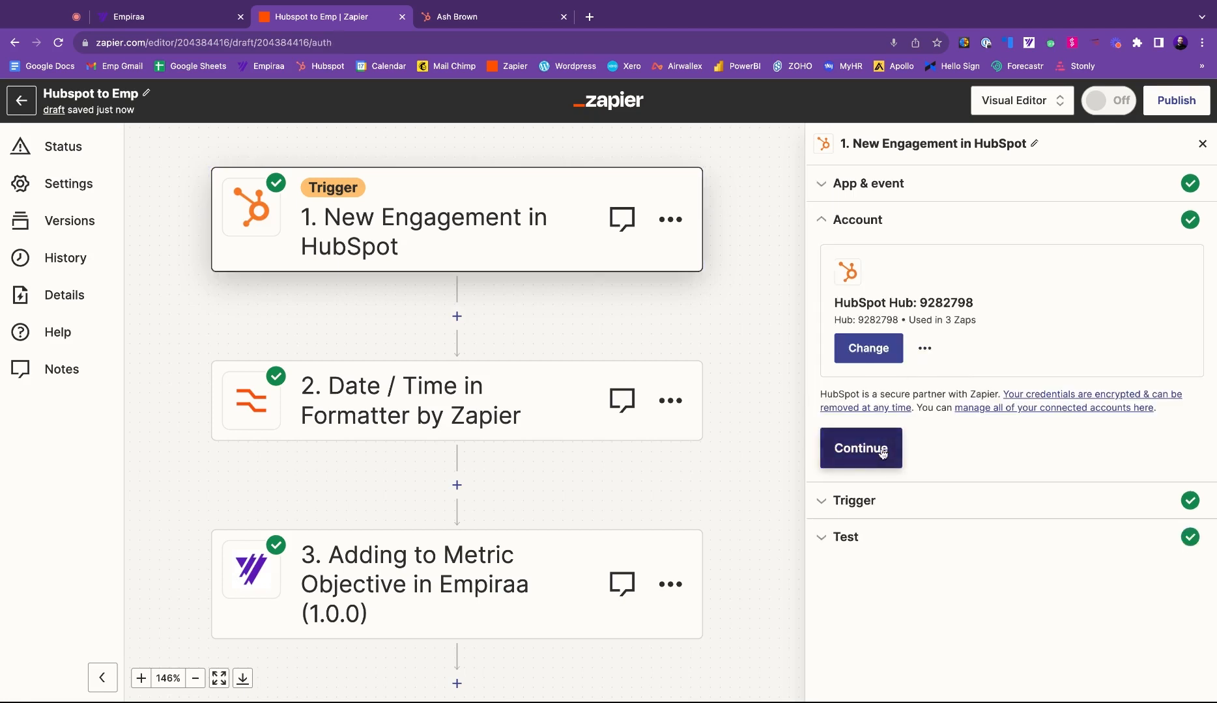
Step: Confirm the HubSpot account and use the Engagement A CALL record as trigger test data
click(859, 448)
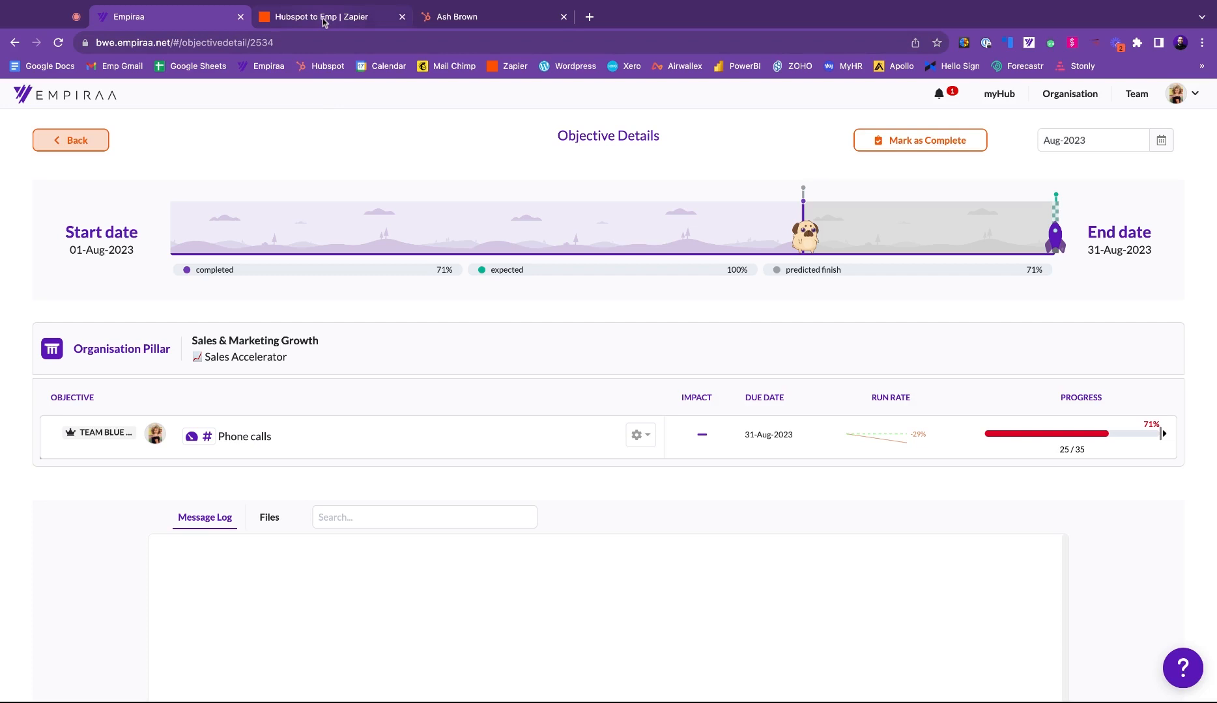
click(329, 17)
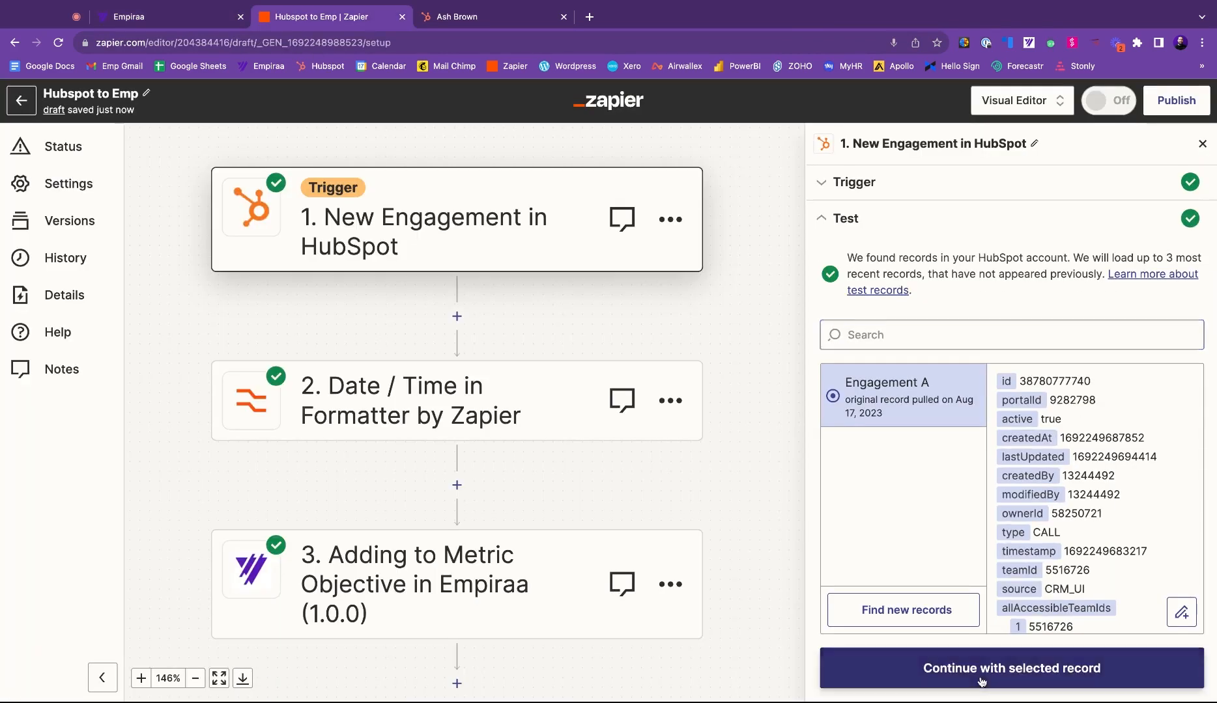
click(1009, 667)
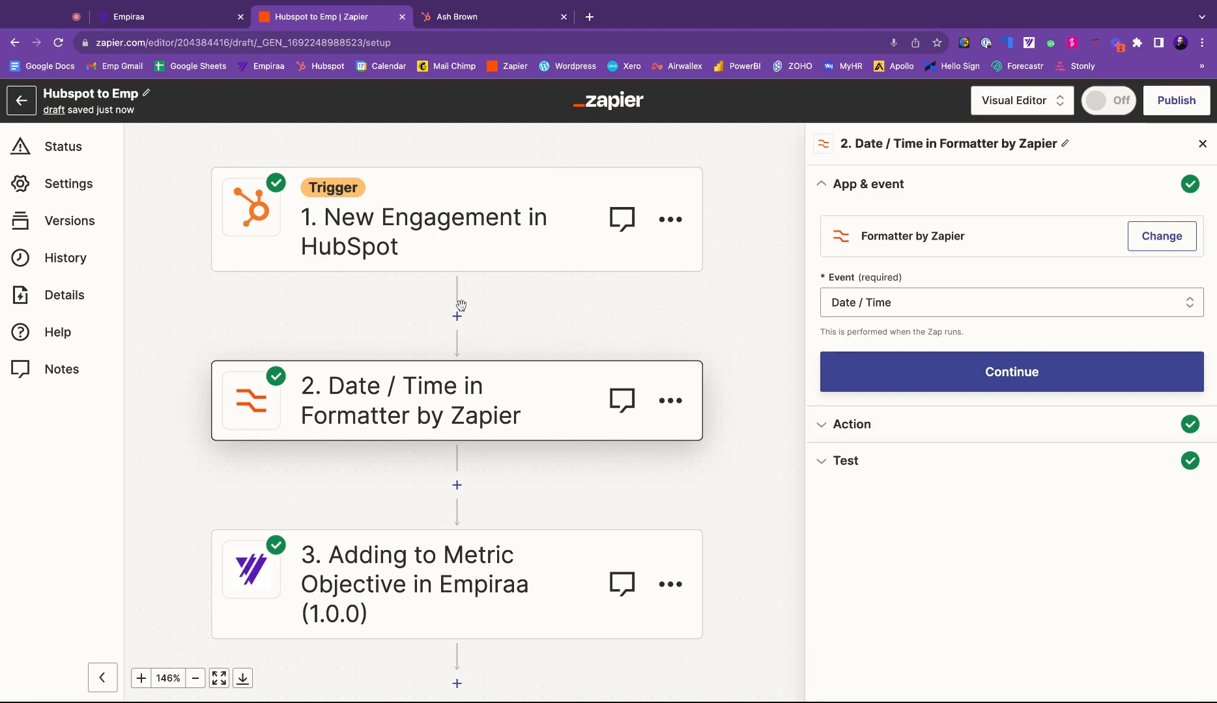
mouse_move(460, 305)
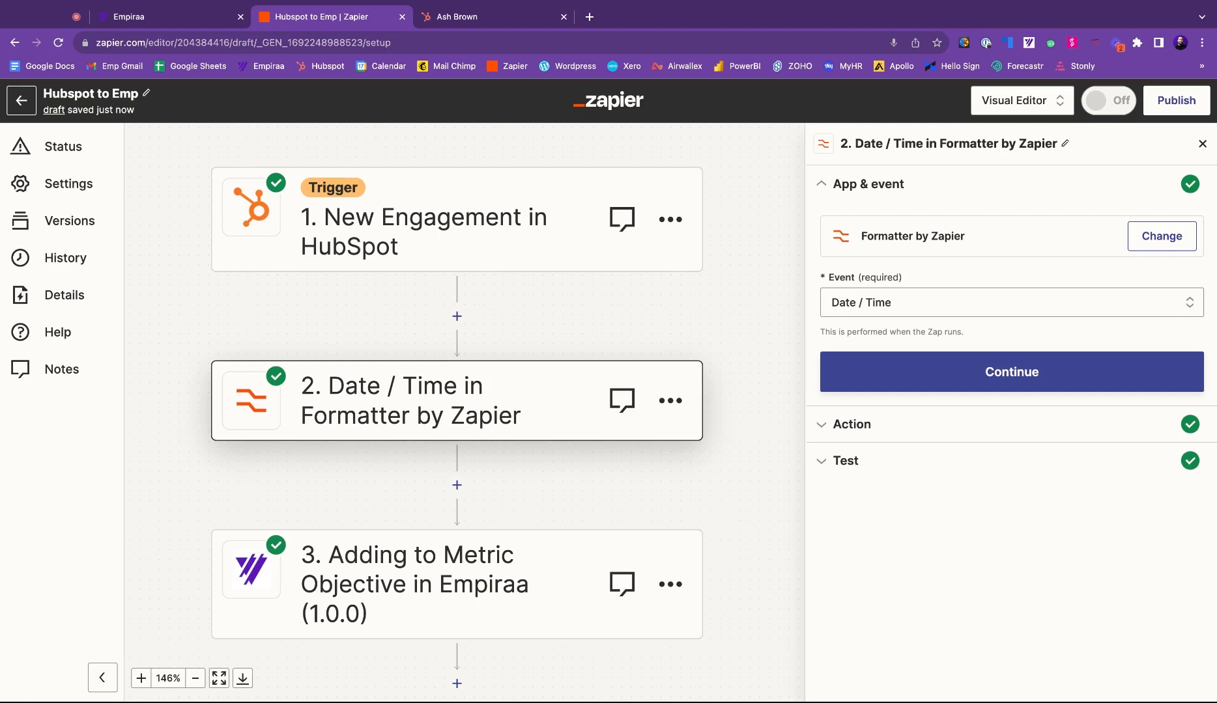
mouse_move(621, 400)
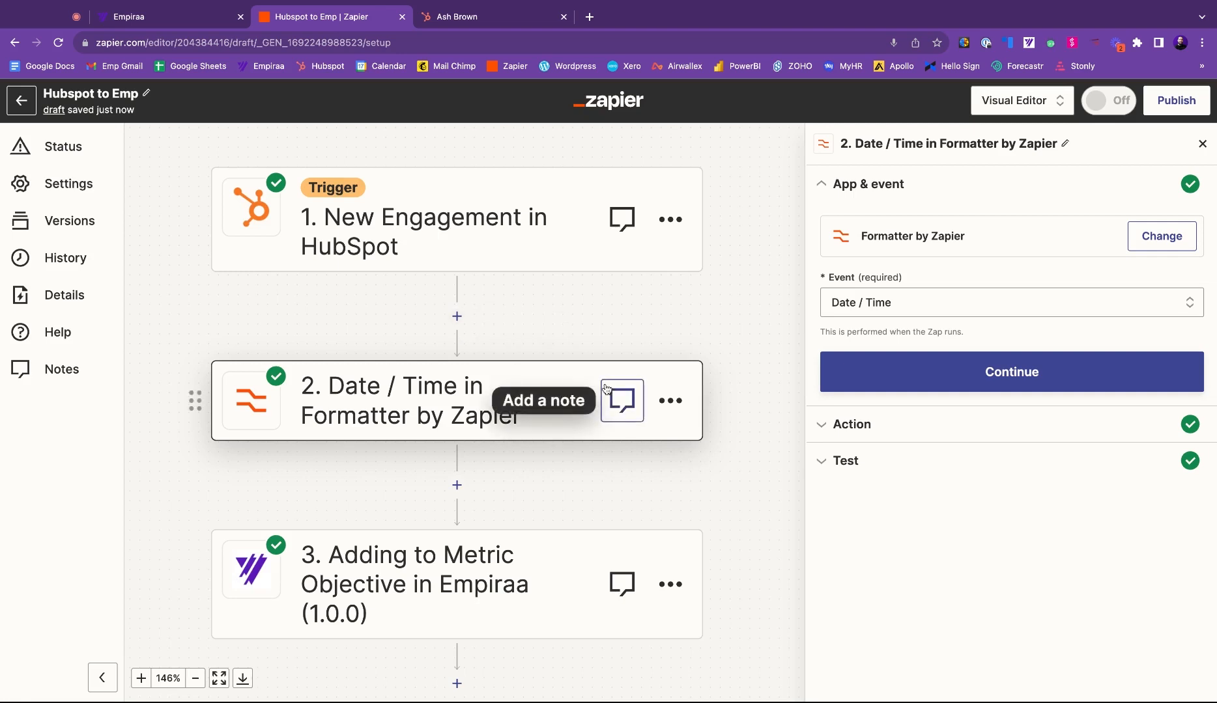
mouse_move(954, 287)
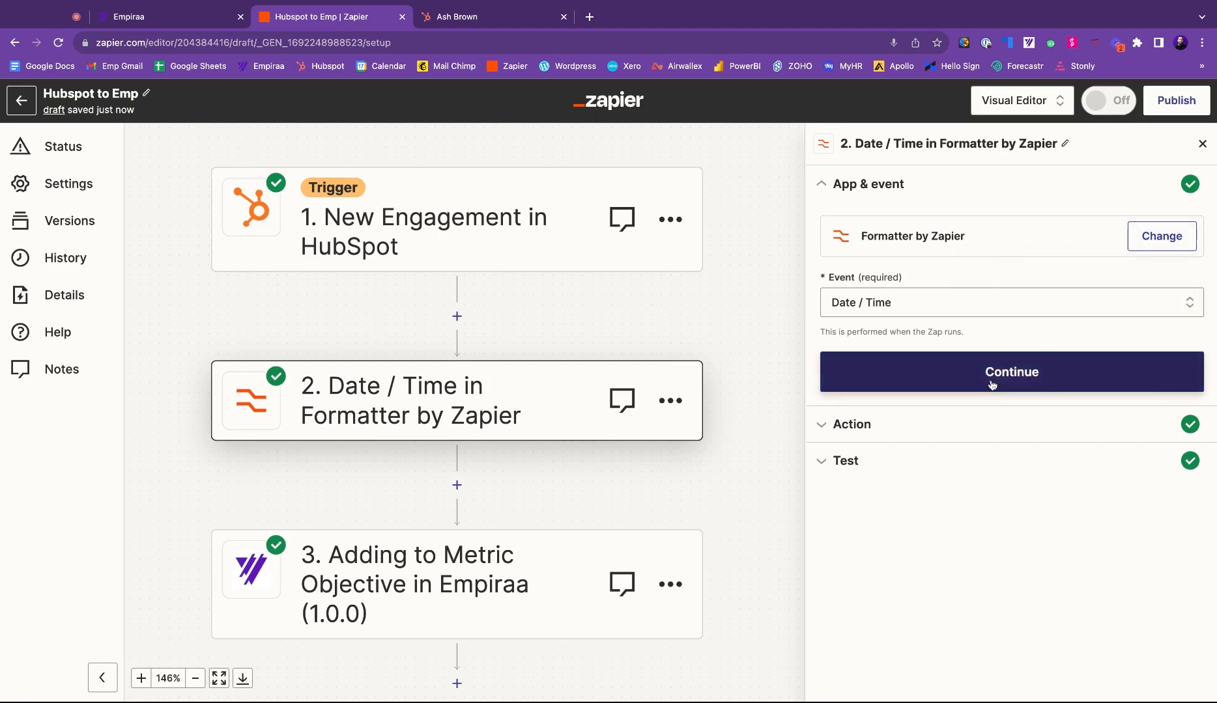
Step: Confirm the Date / Time formatter and accept its 2023-08-17T05:21:27-0000 test output
click(1010, 371)
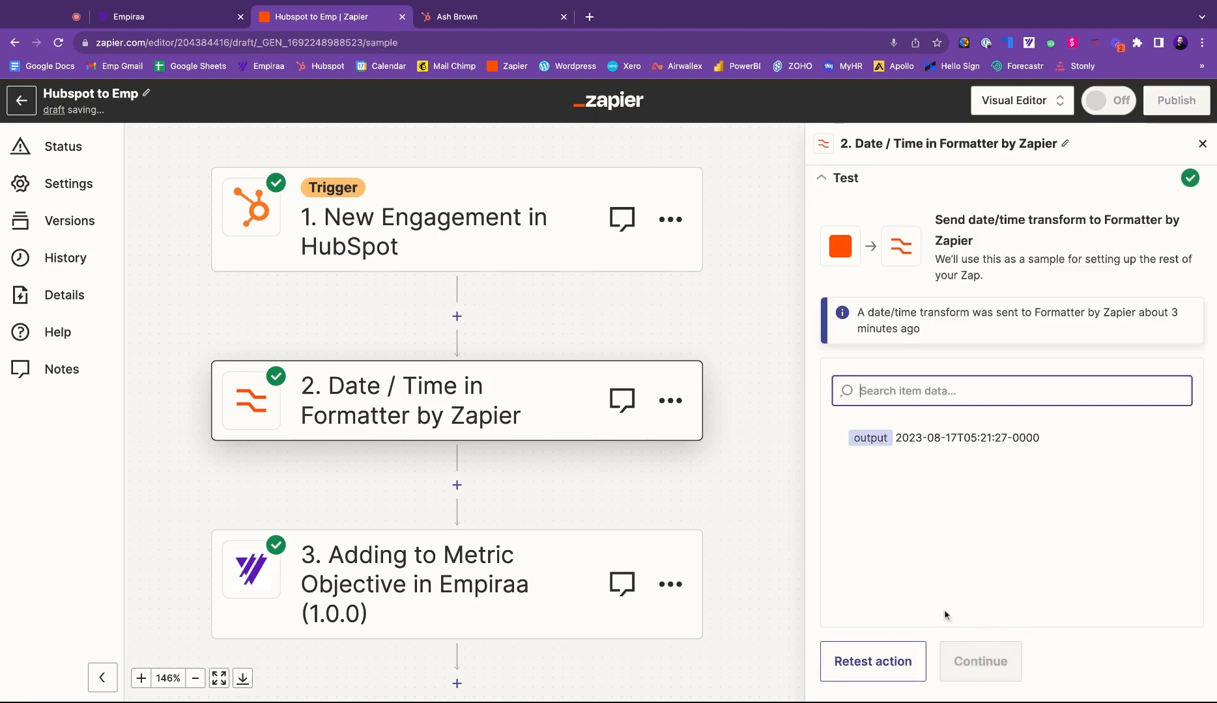
click(456, 584)
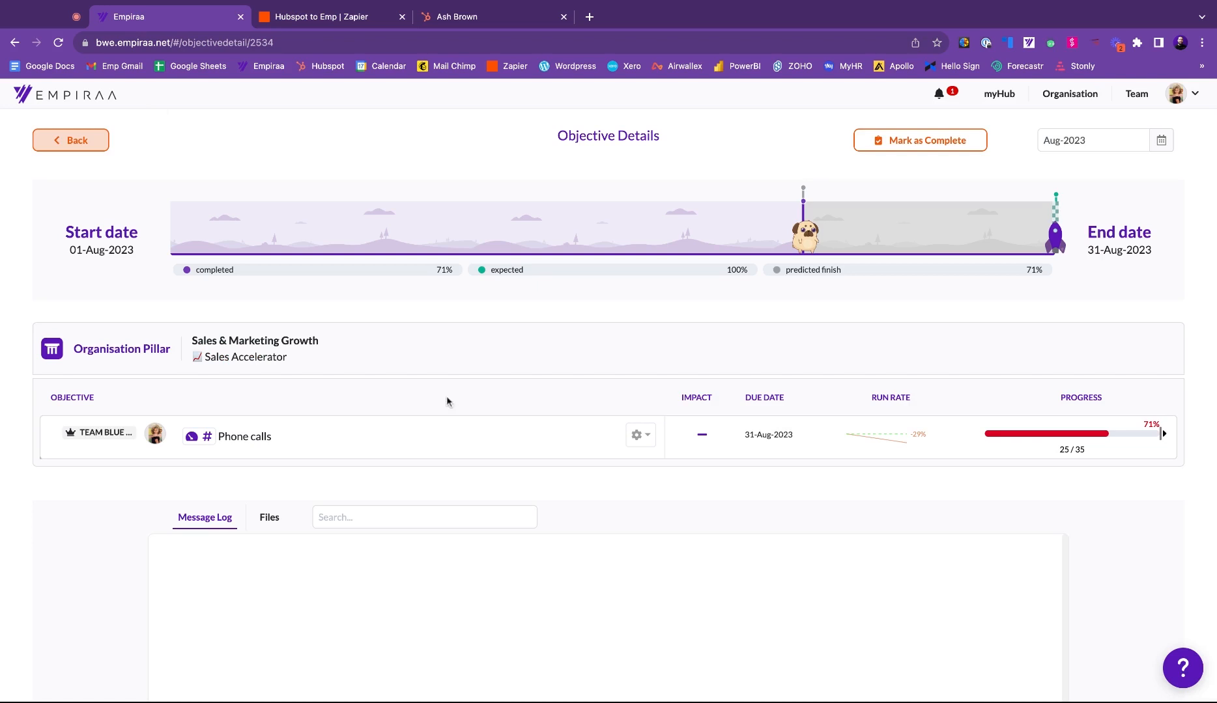
click(329, 16)
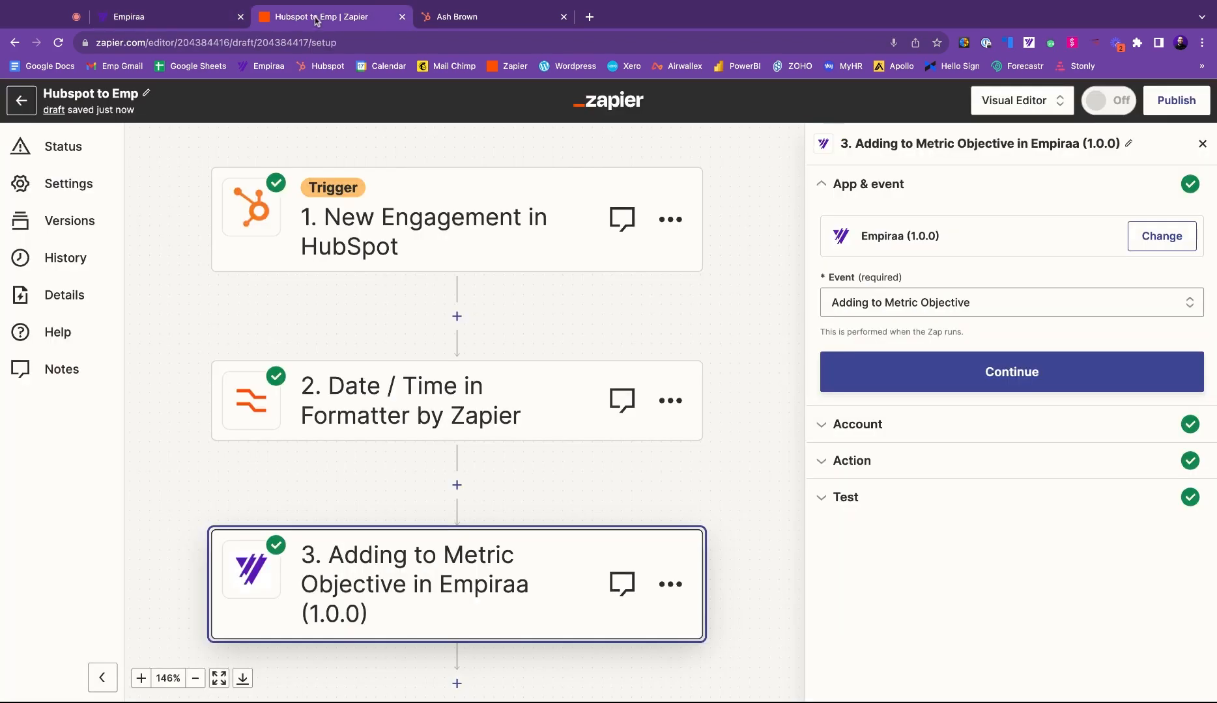
mouse_move(989, 416)
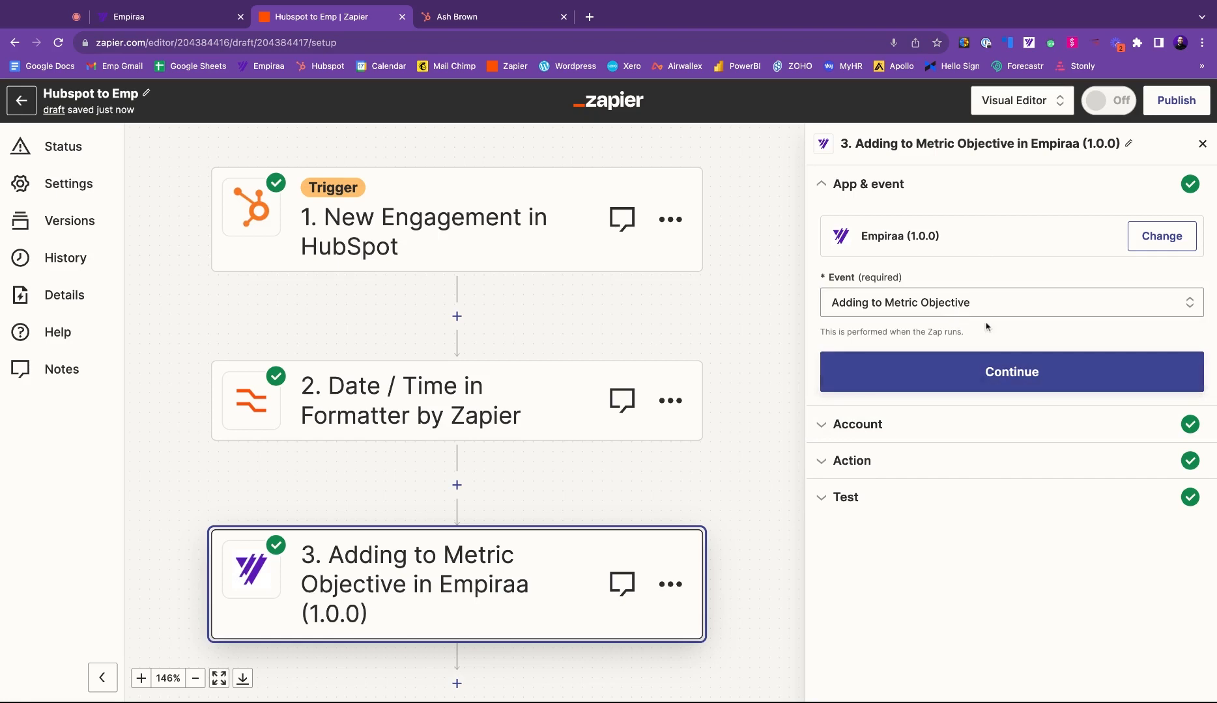
Step: Fill the Empiraa action with objective 2534, the formatted date, and value 1
click(1010, 371)
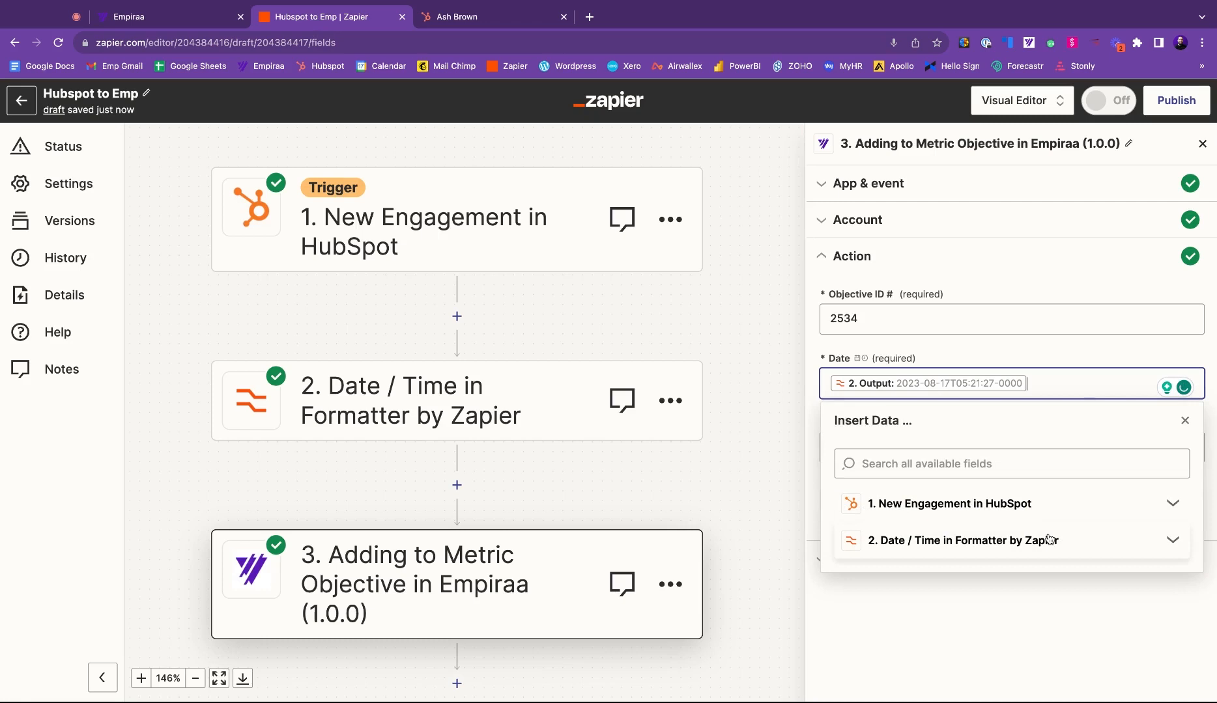
click(1010, 463)
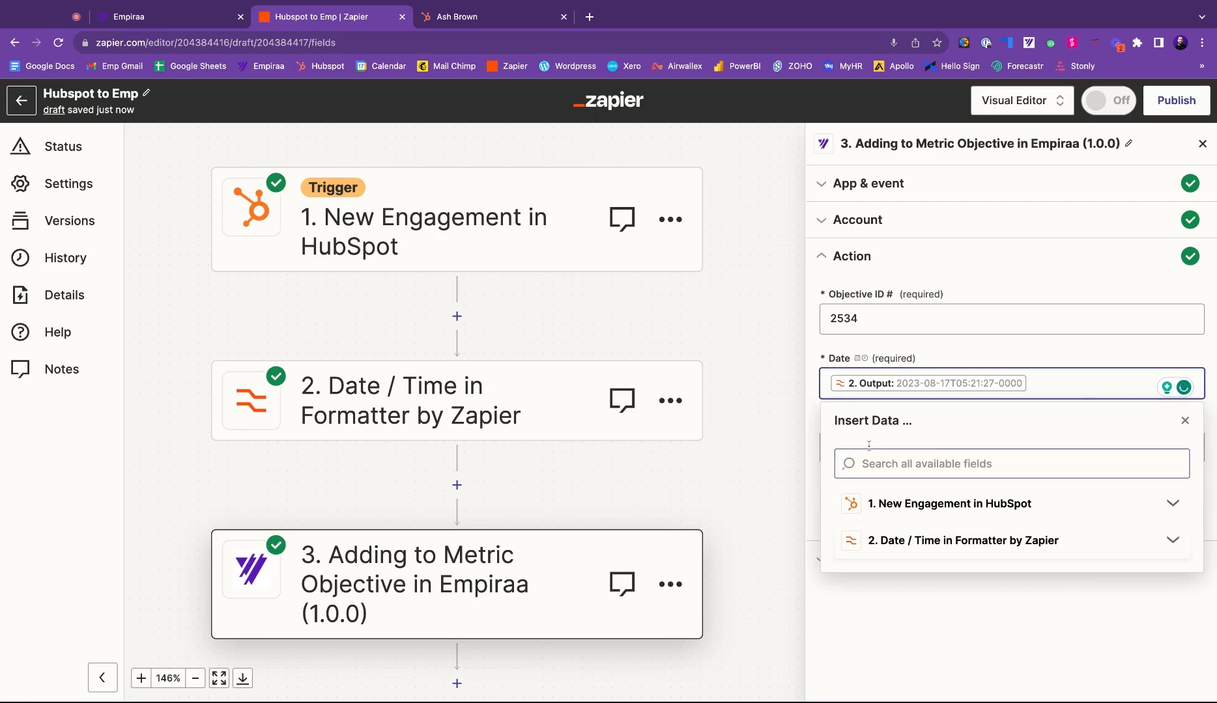
text(1)
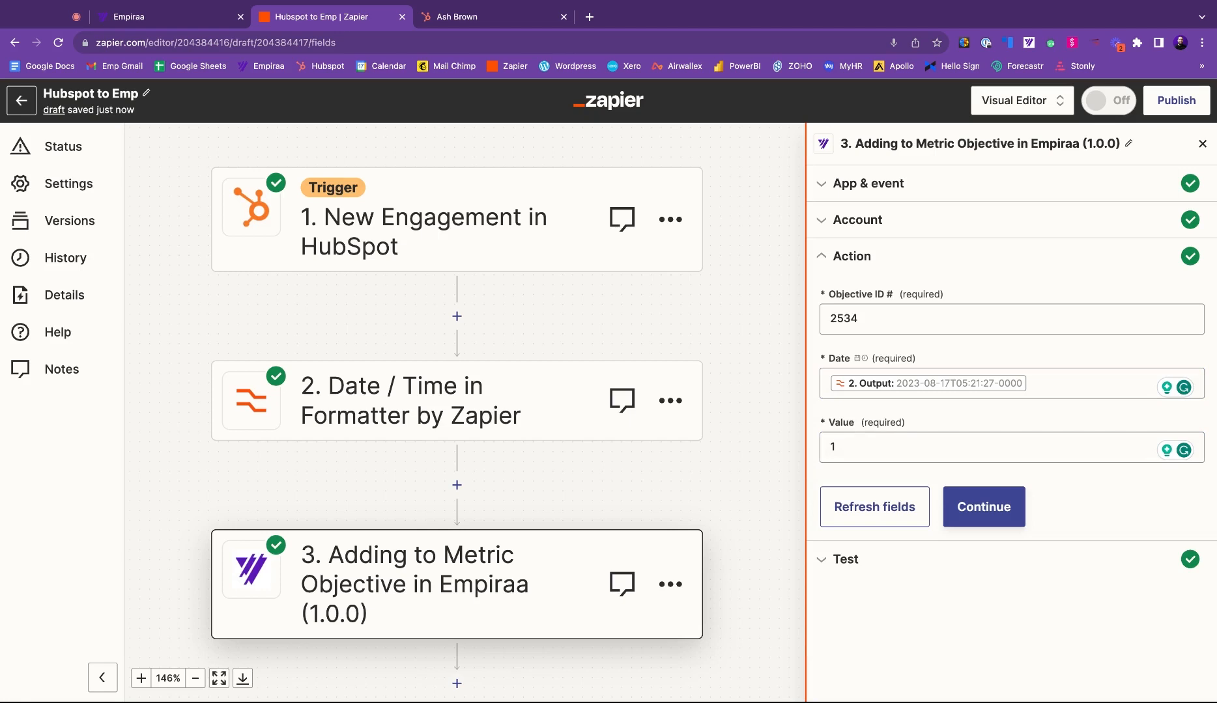
click(983, 507)
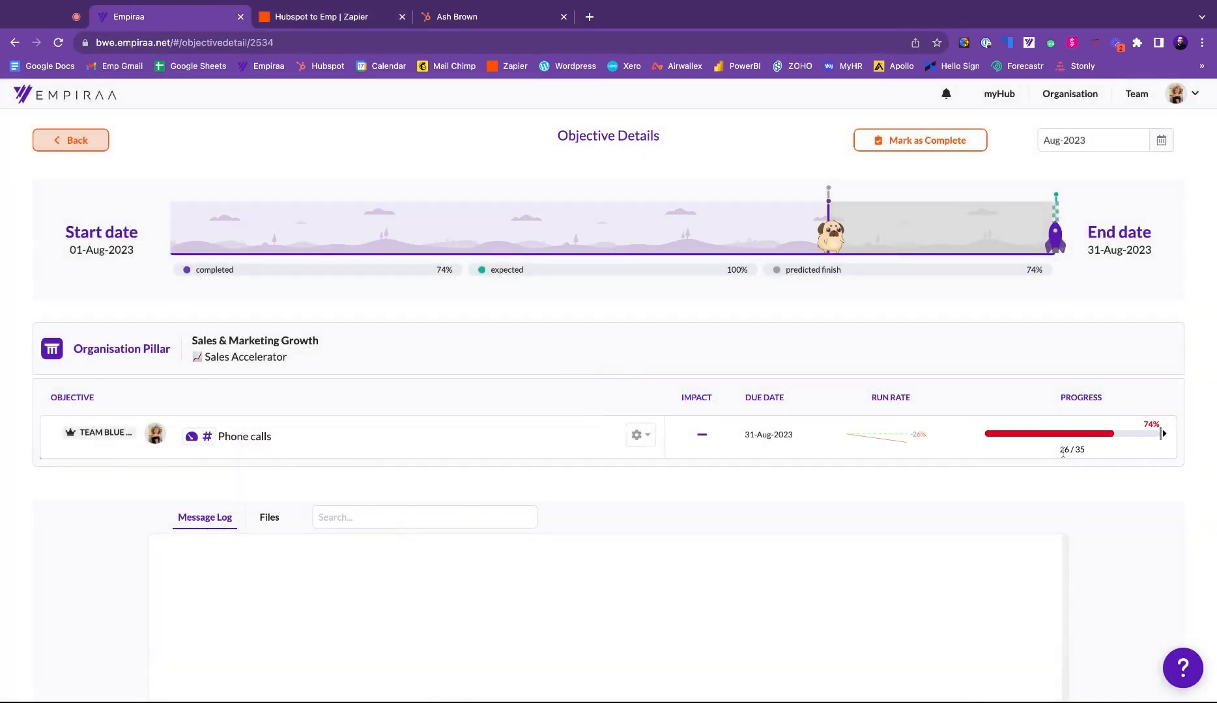
Step: Check the sent Empiraa test result returning value 26 in the Zap editor
click(326, 16)
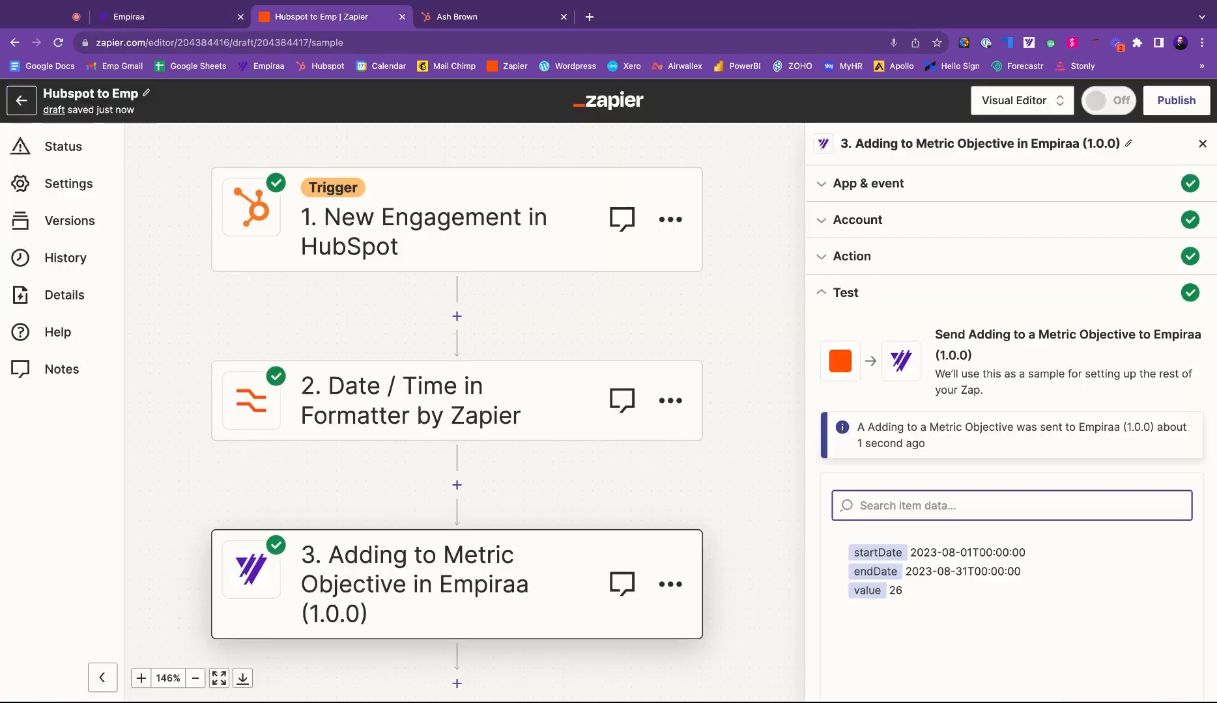